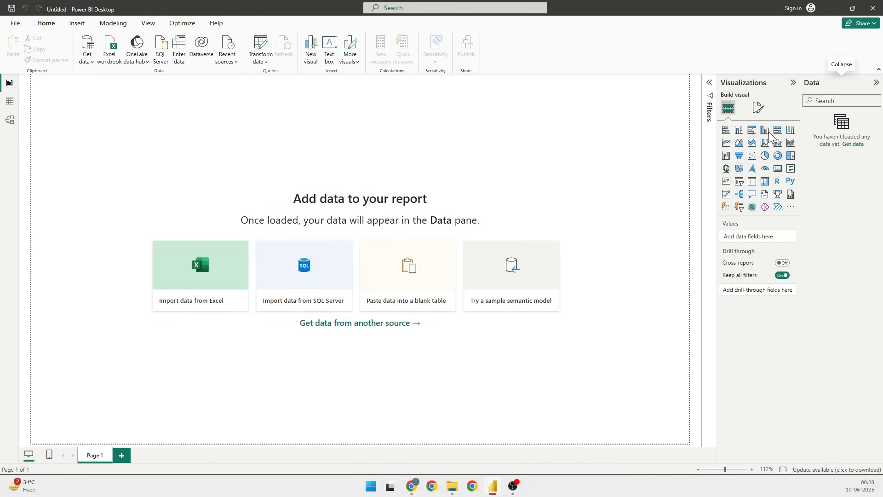
mouse_move(772, 137)
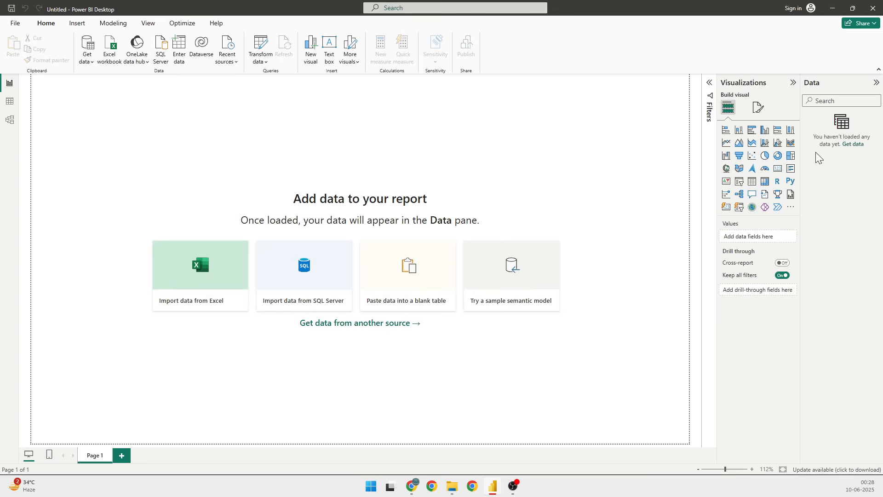
Step: Search the Get data source list for 'od' and choose OData Feed
left_click(359, 322)
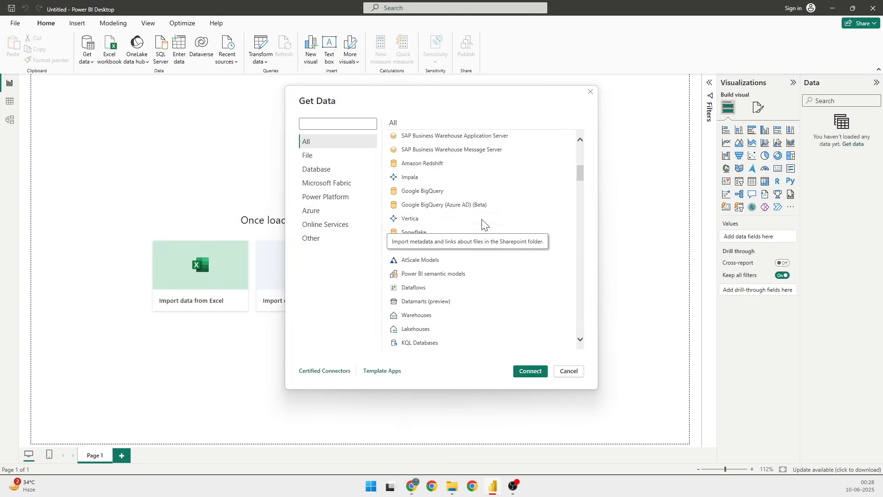
scroll("down", 3)
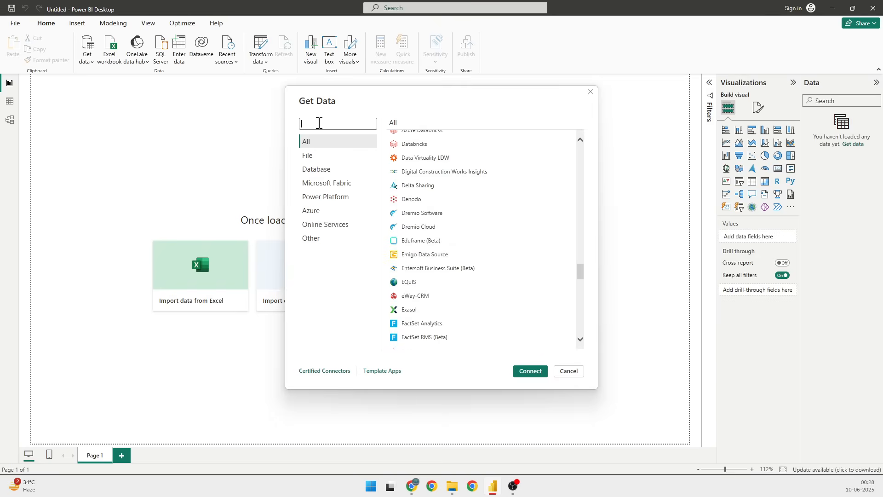
type("o")
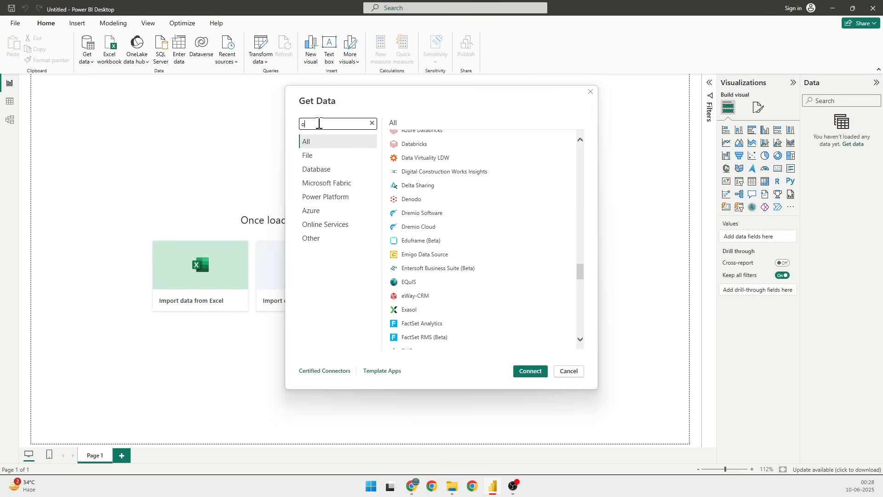
type("d")
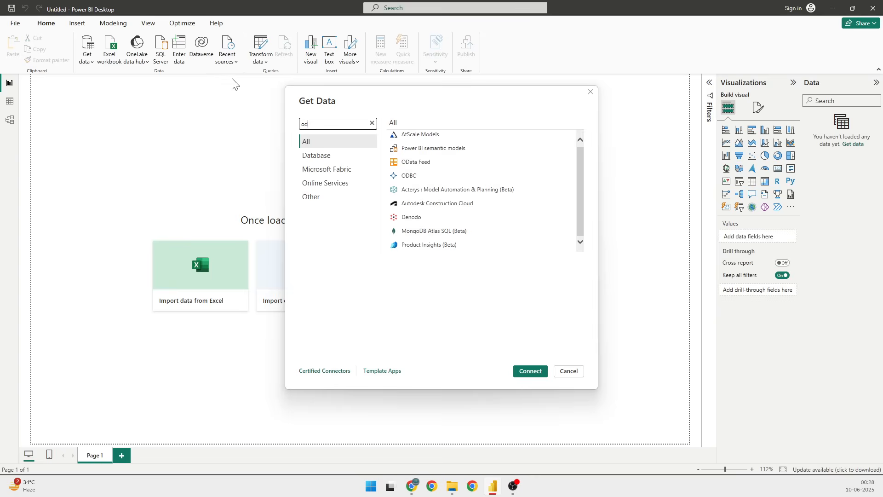
left_click(568, 370)
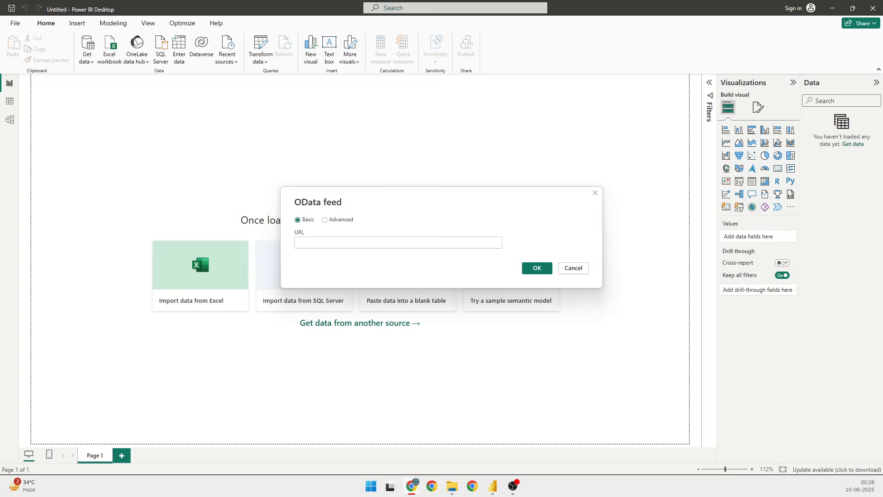
mouse_move(505, 241)
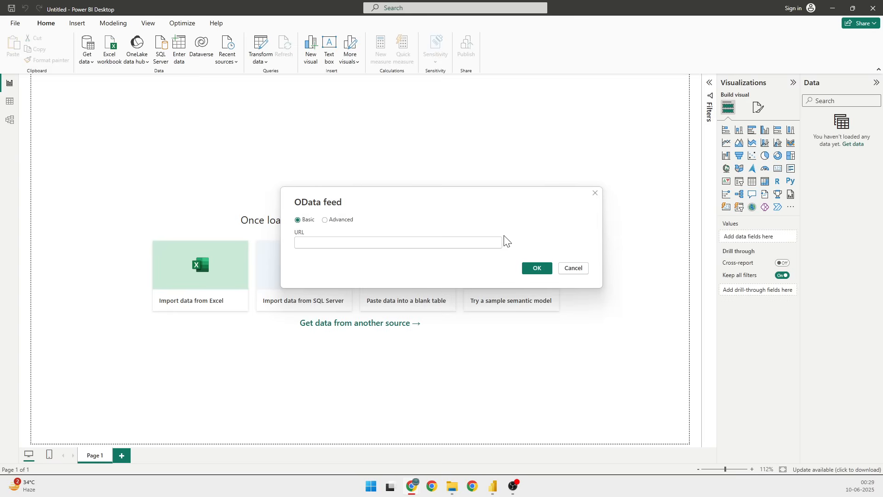
Step: Paste the Northwind OData service URL into the feed address box
right_click(397, 242)
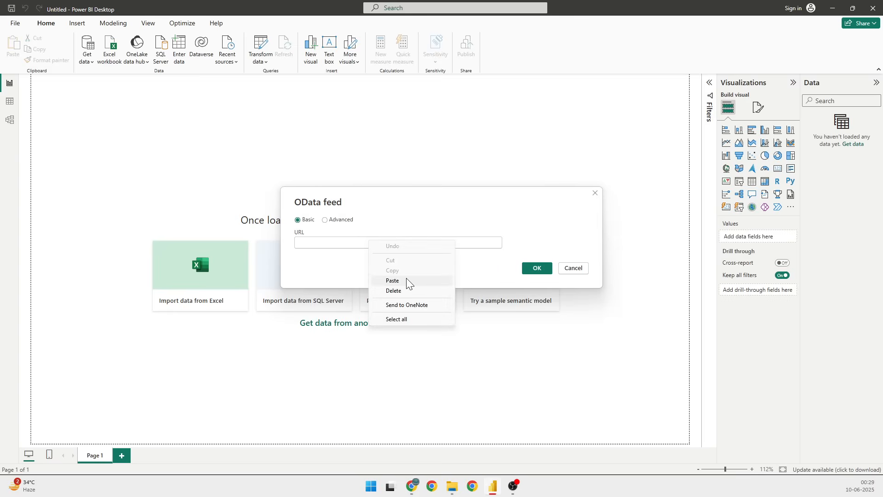
left_click(392, 280)
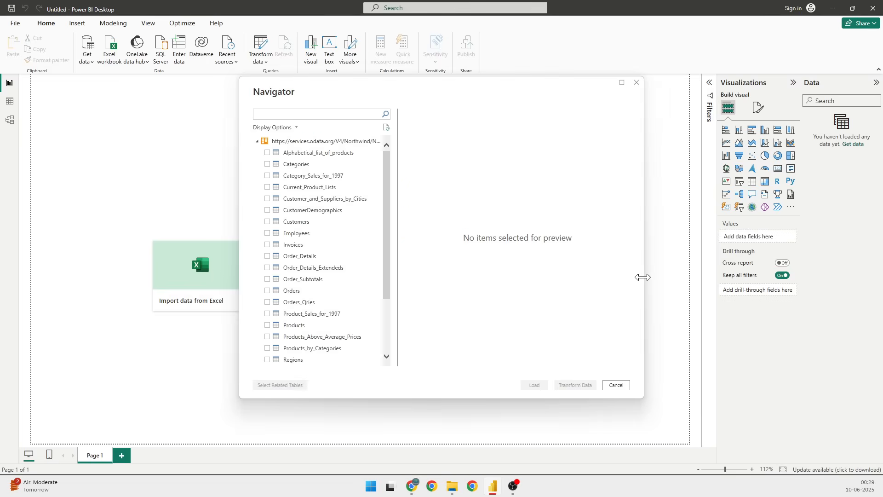
Step: Tick the Orders and Customers tables in the Navigator
left_click(321, 114)
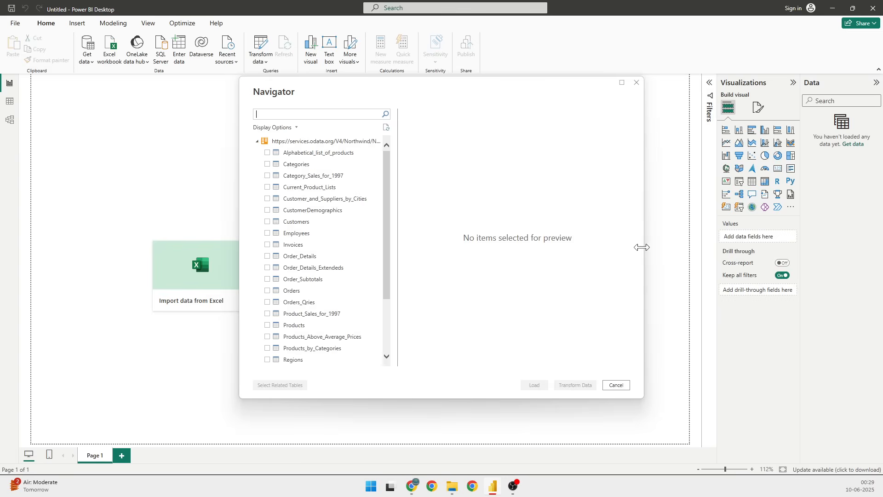
left_click(268, 291)
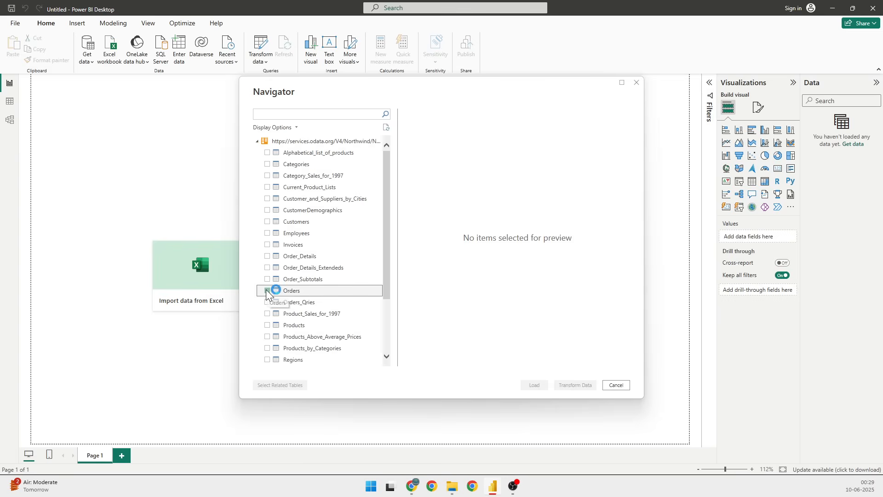
left_click(267, 290)
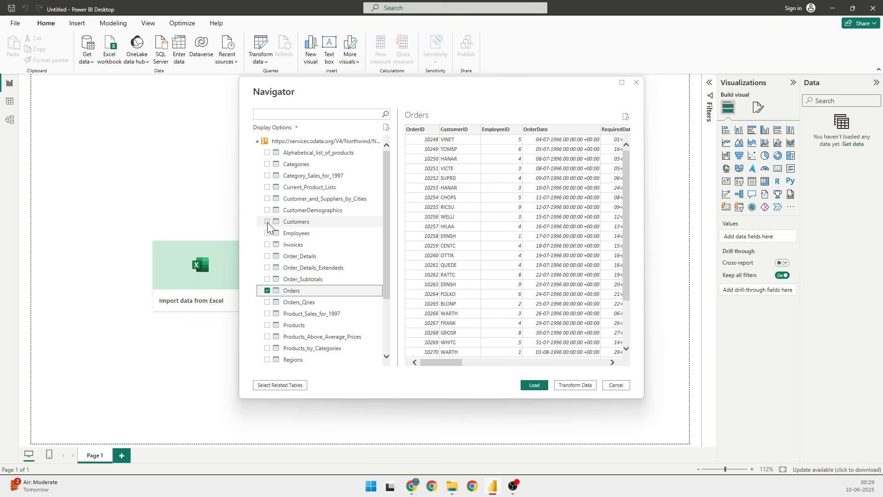
left_click(267, 221)
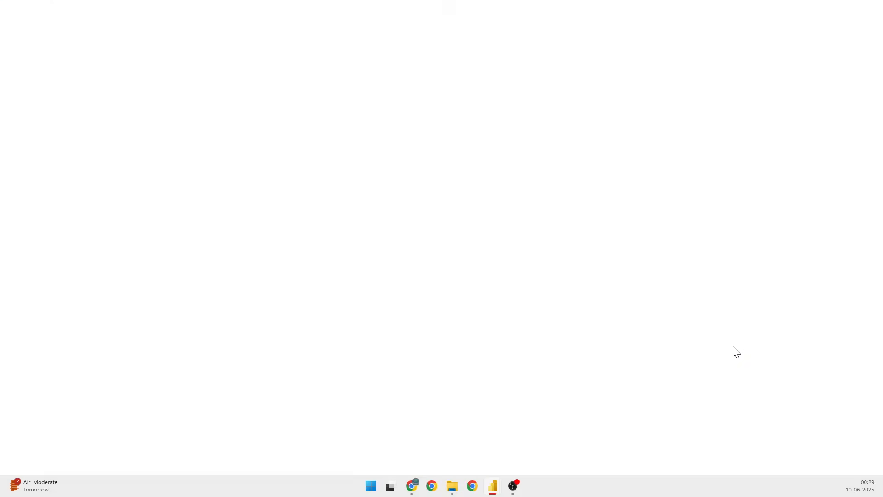
Step: Inspect the Customers query's CustomerID data type options, leaving them unchanged, and scroll its columns
left_click(491, 486)
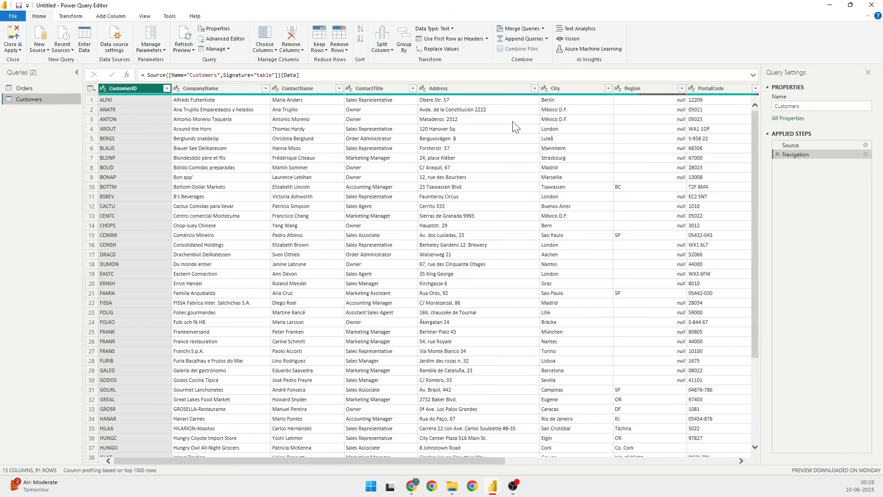
left_click(130, 88)
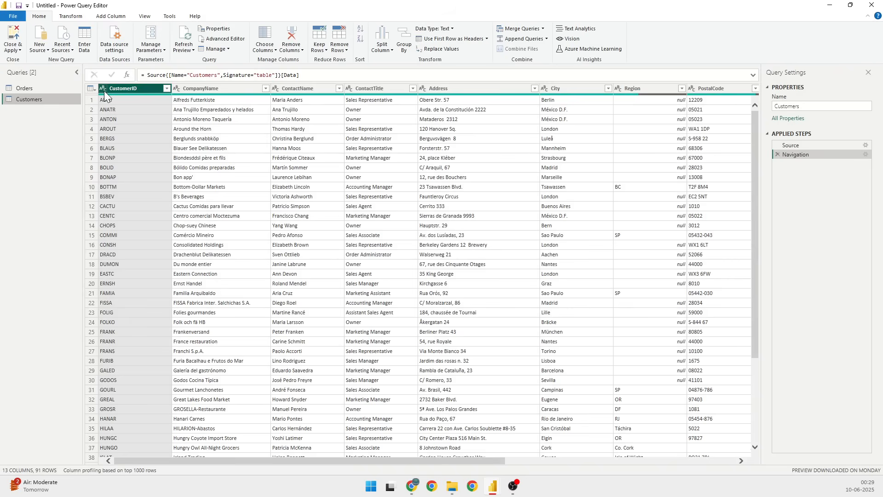
left_click(101, 88)
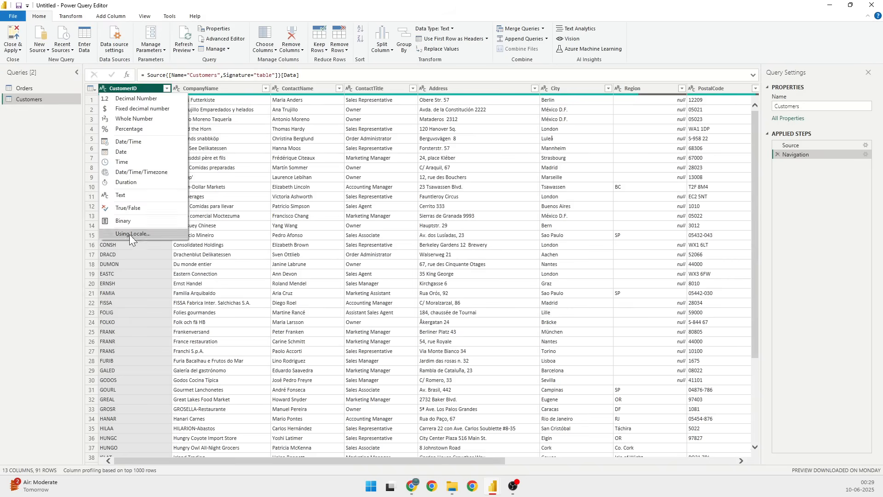
mouse_move(179, 91)
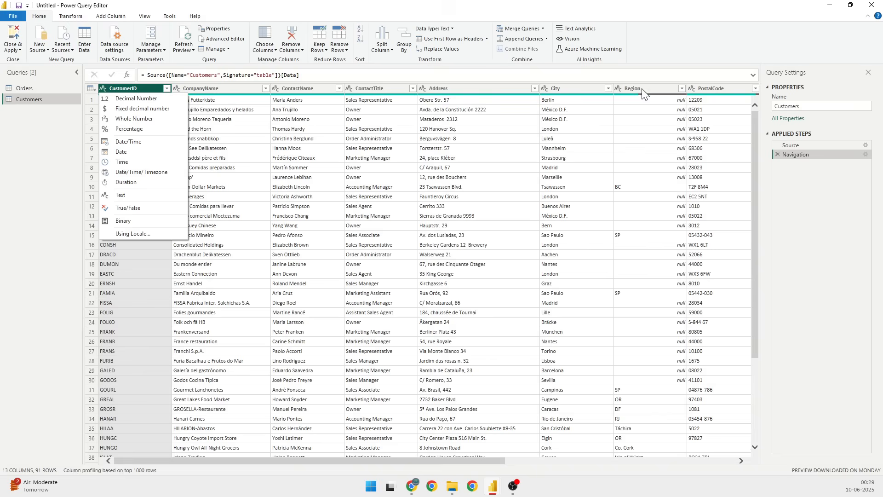
left_click(416, 460)
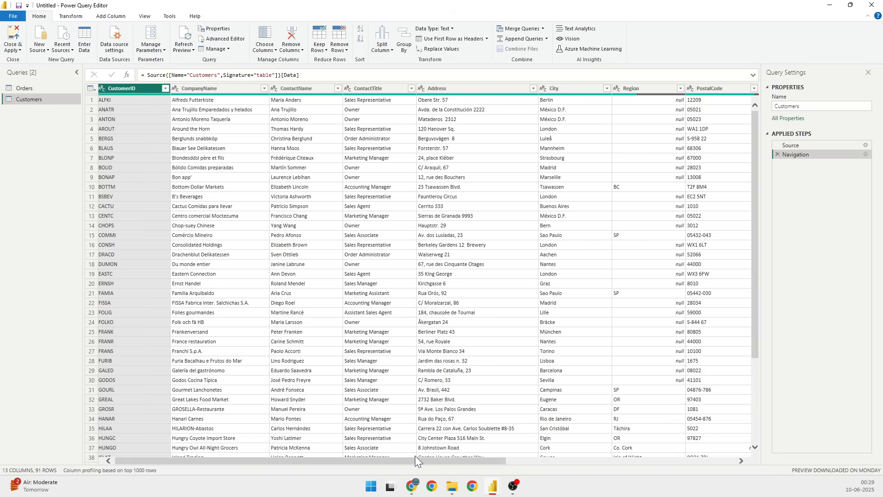
scroll("right", 3)
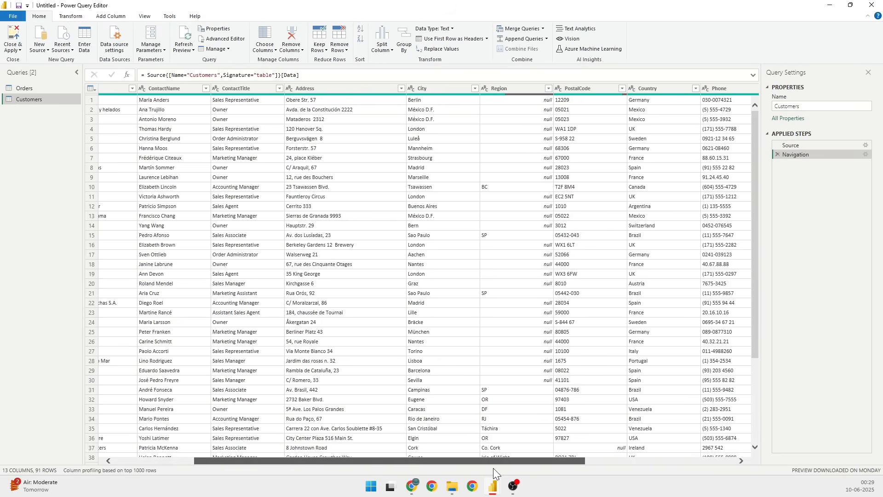
scroll("right", 3)
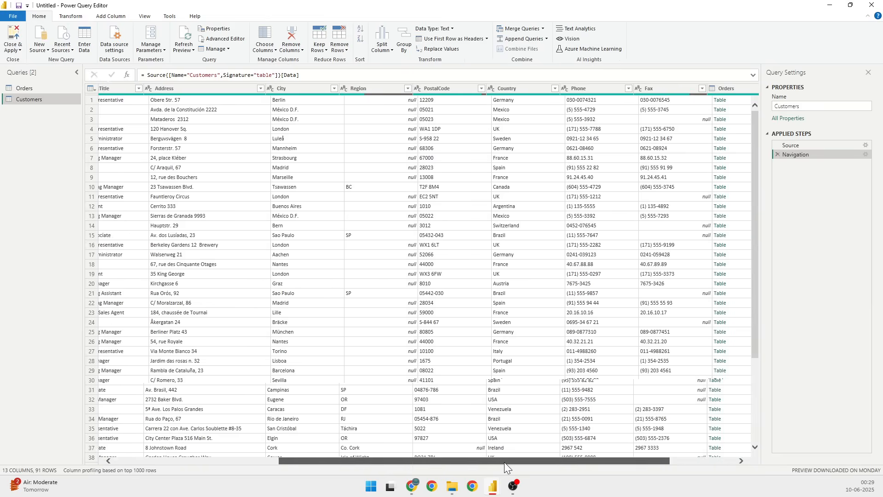
Step: Switch to the Orders query and scroll through its columns
left_click(25, 88)
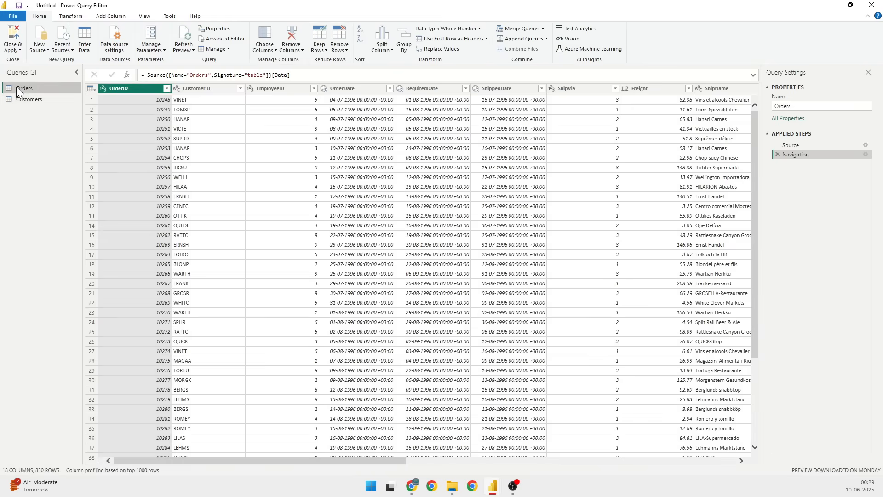
left_click(118, 88)
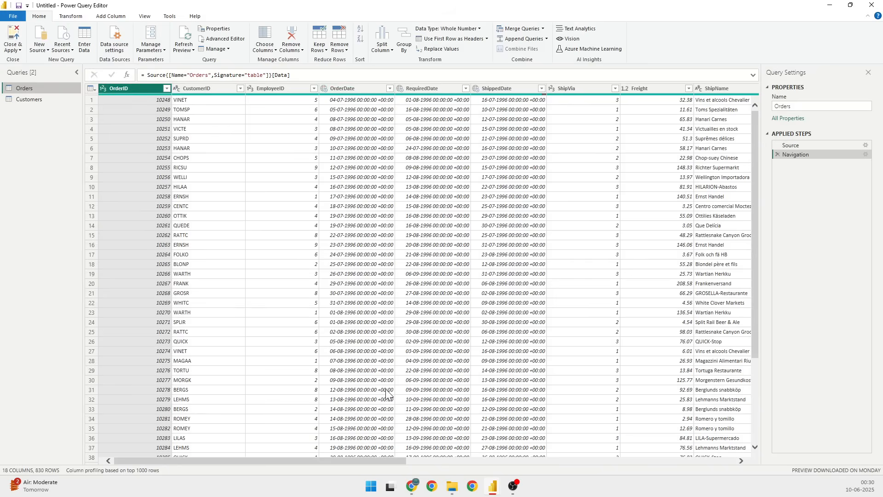
scroll("right", 3)
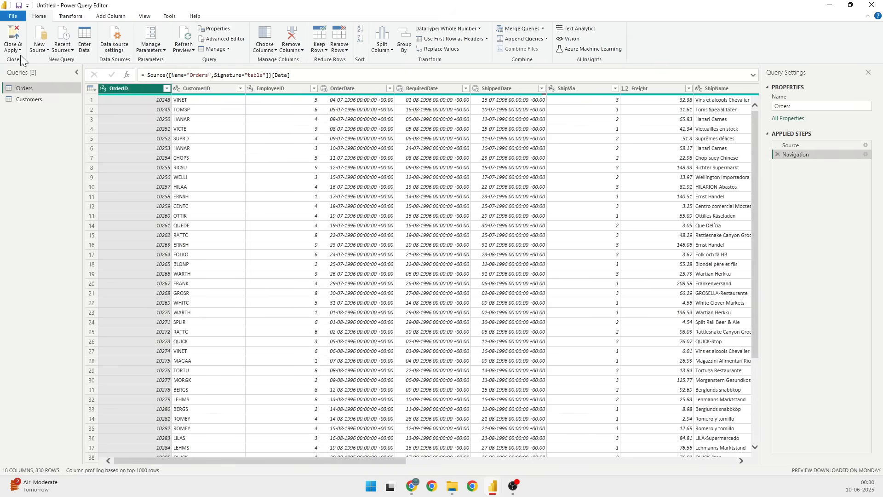
mouse_move(13, 40)
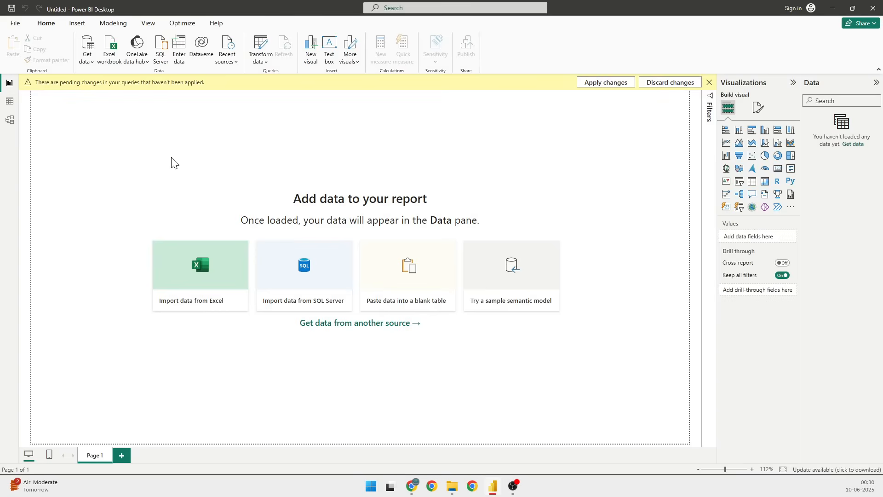
Step: Apply the pending query changes so Orders and Customers load into the model
left_click(604, 82)
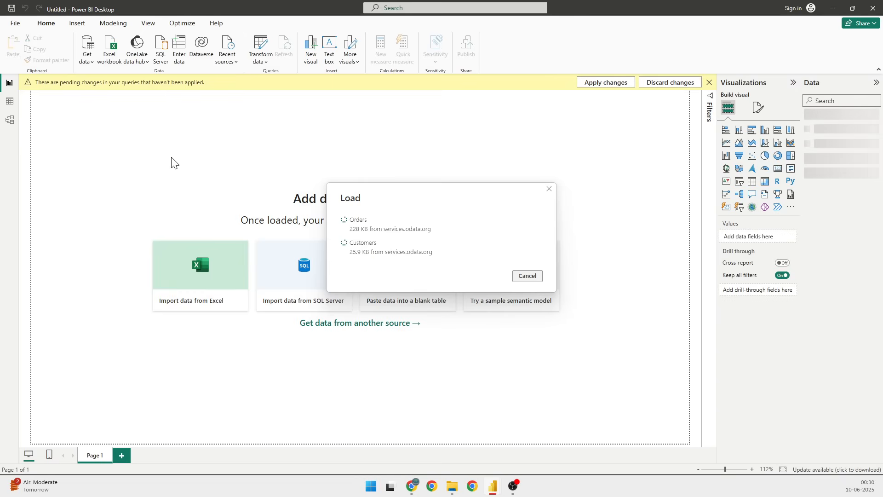
left_click(605, 82)
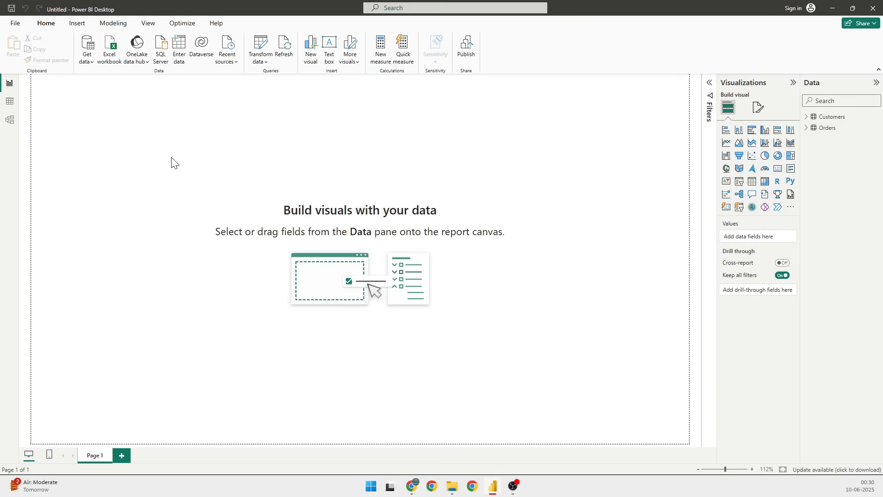
mouse_move(359, 73)
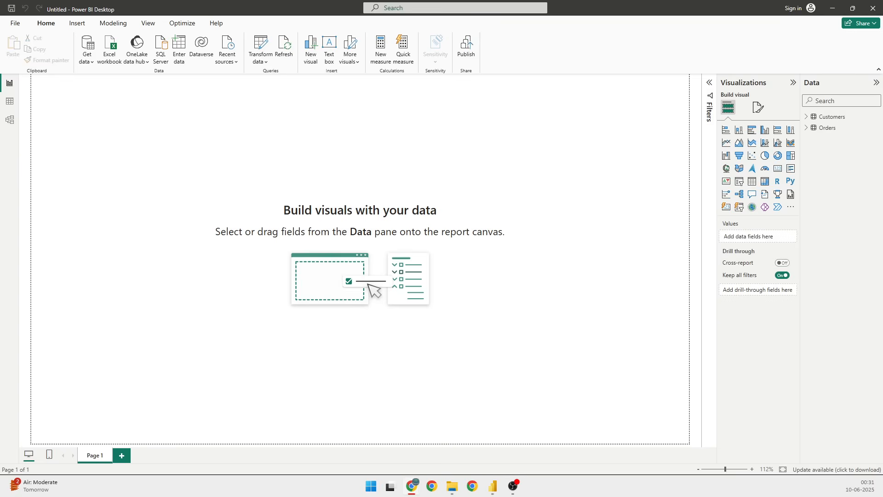
mouse_move(726, 159)
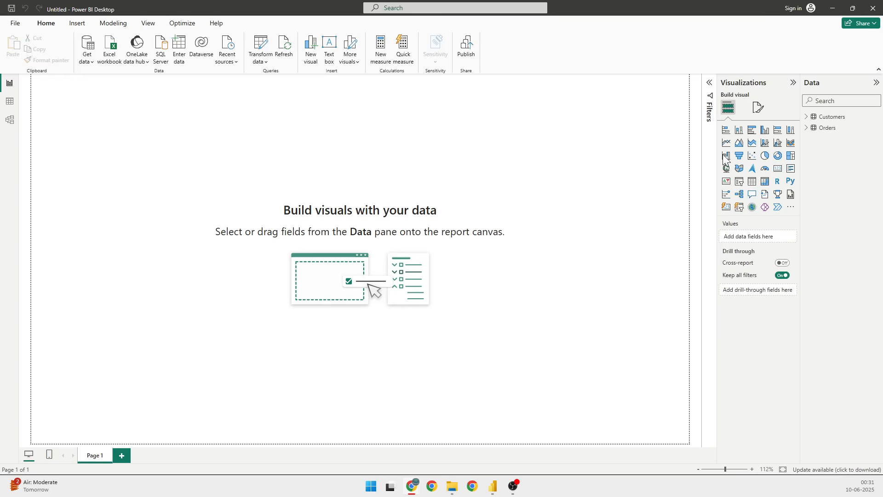
mouse_move(822, 156)
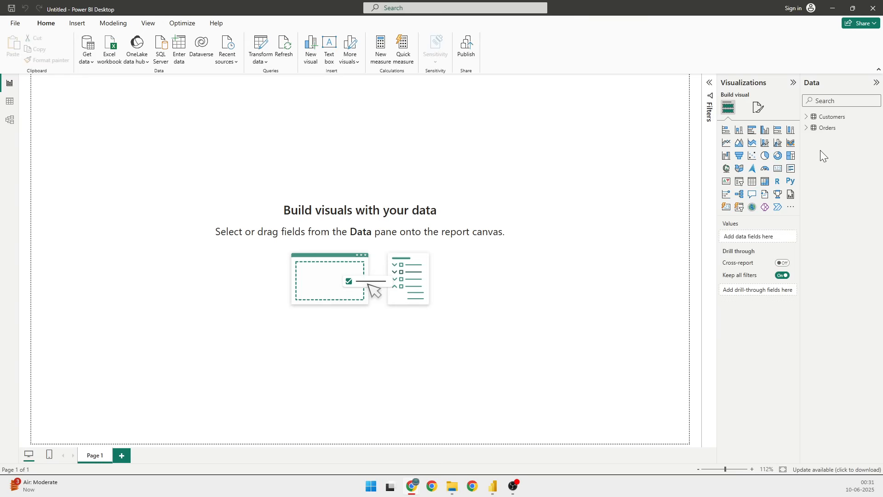
left_click(87, 48)
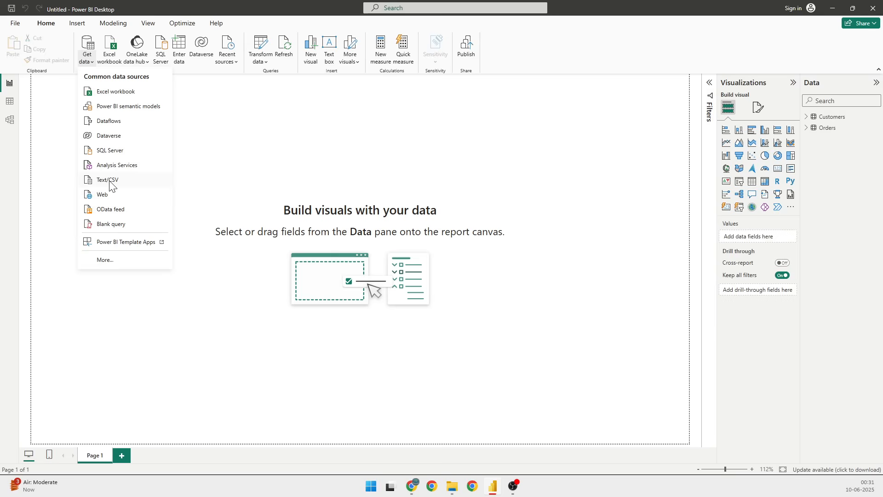
left_click(563, 189)
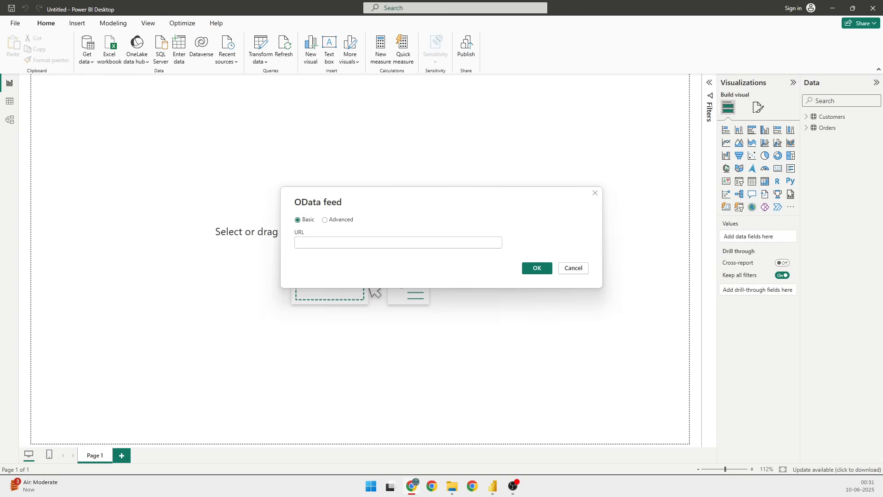
mouse_move(468, 265)
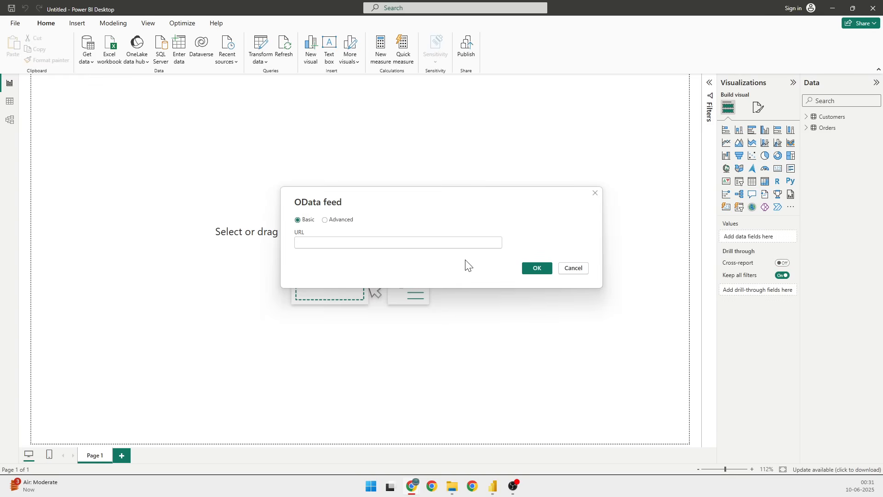
type("https://services.odata.org/V4/TripPinServiceRW/")
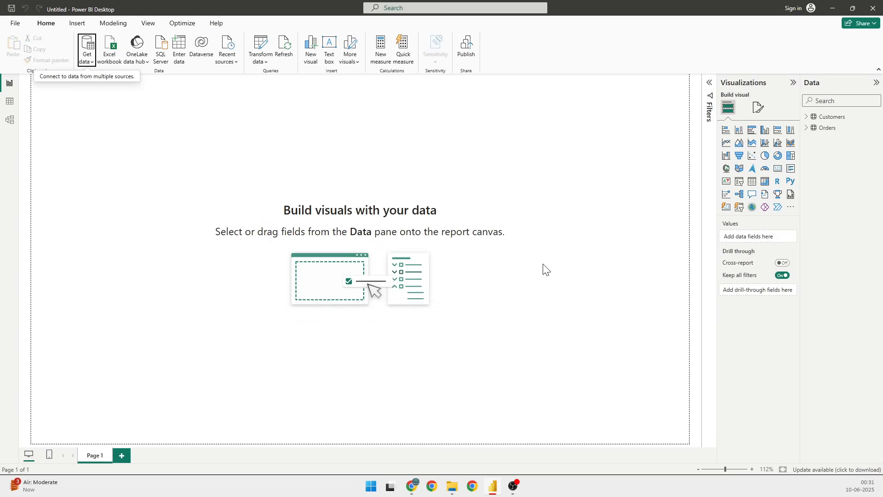
left_click(86, 45)
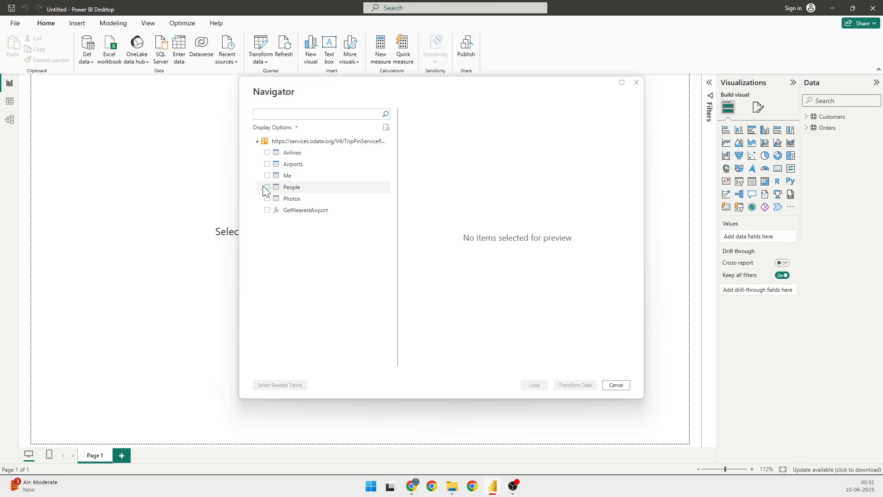
left_click(266, 164)
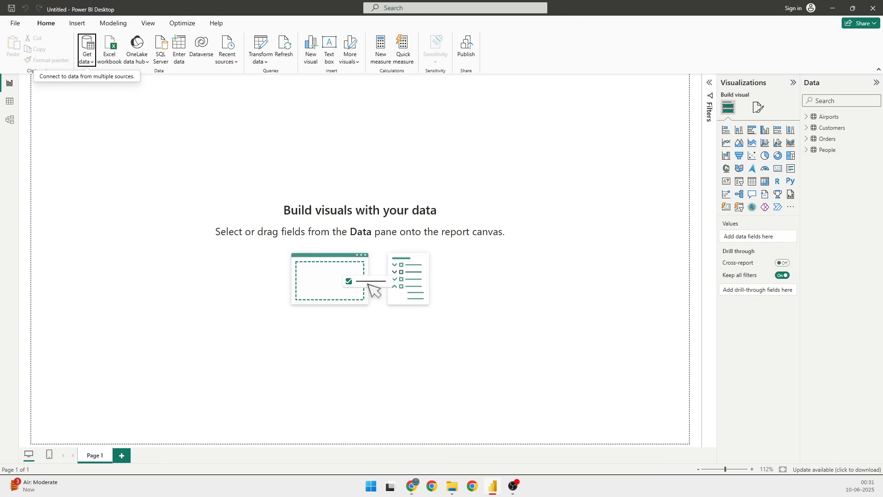
mouse_move(812, 61)
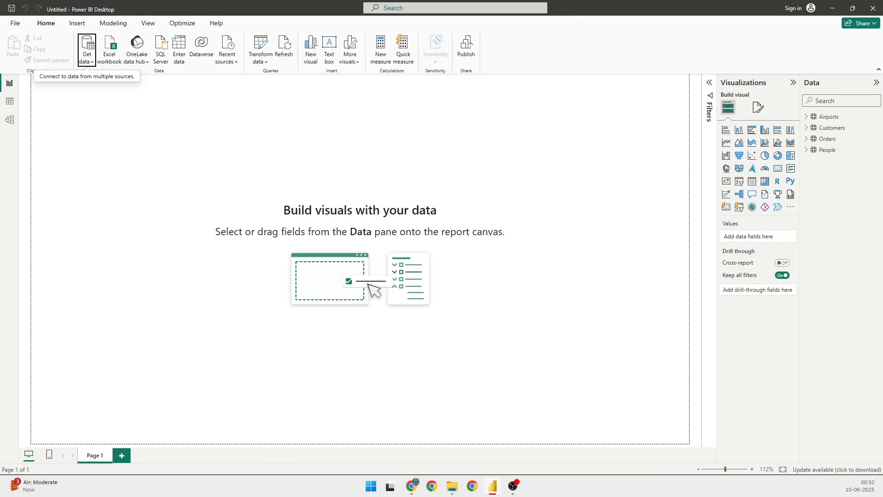
mouse_move(831, 140)
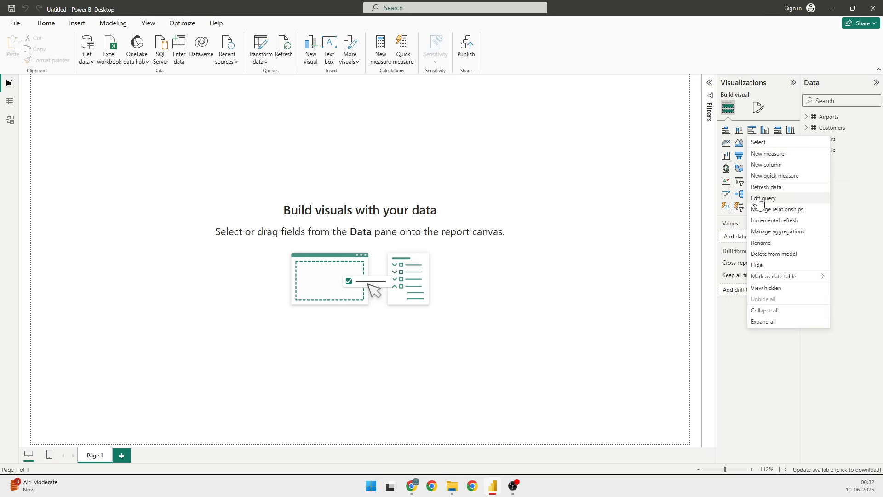
Step: Open a Data pane table's query in Power Query Editor via Edit query
left_click(764, 198)
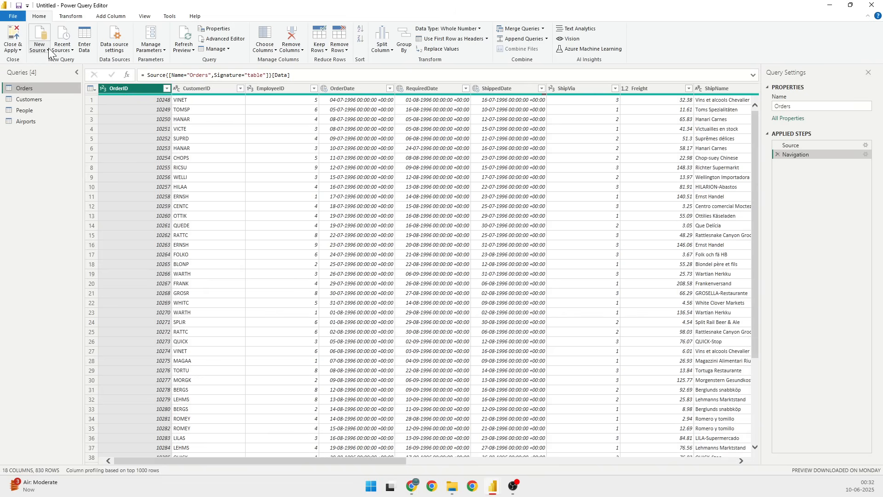
Step: Add Categories and Products from the V3 OData.svc feed as new queries
left_click(38, 38)
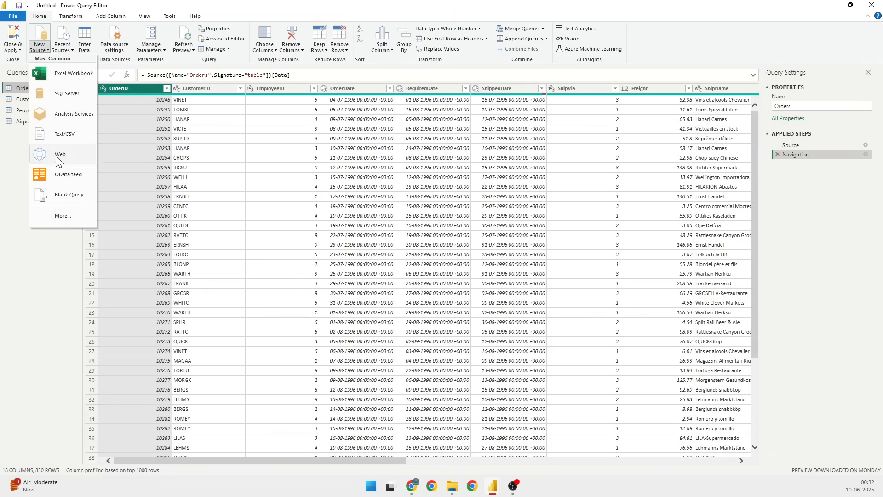
left_click(67, 174)
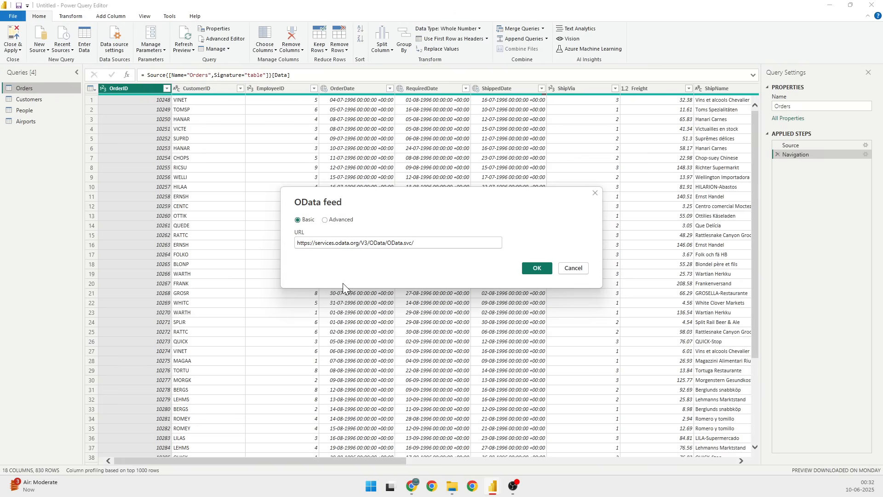
mouse_move(390, 254)
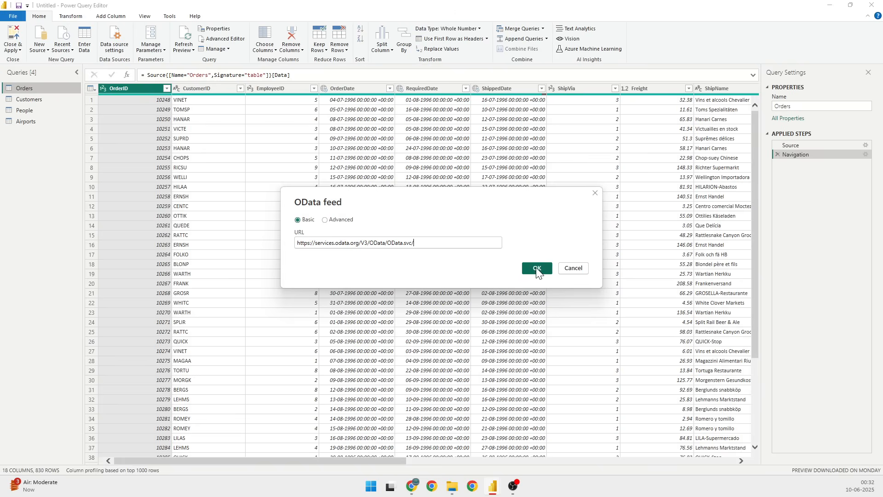
left_click(535, 268)
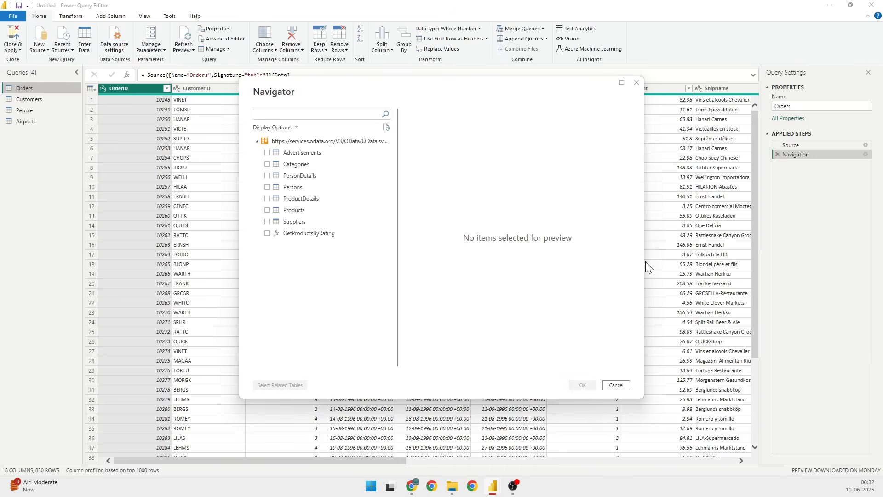
mouse_move(648, 267)
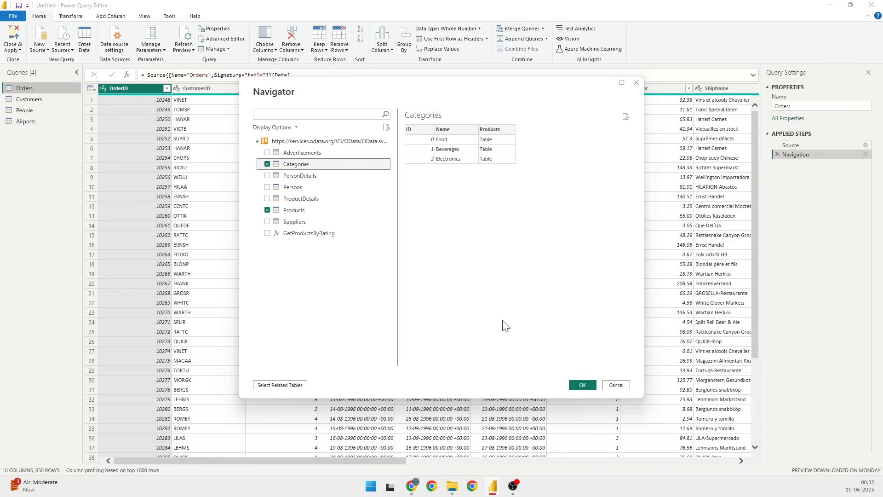
left_click(615, 385)
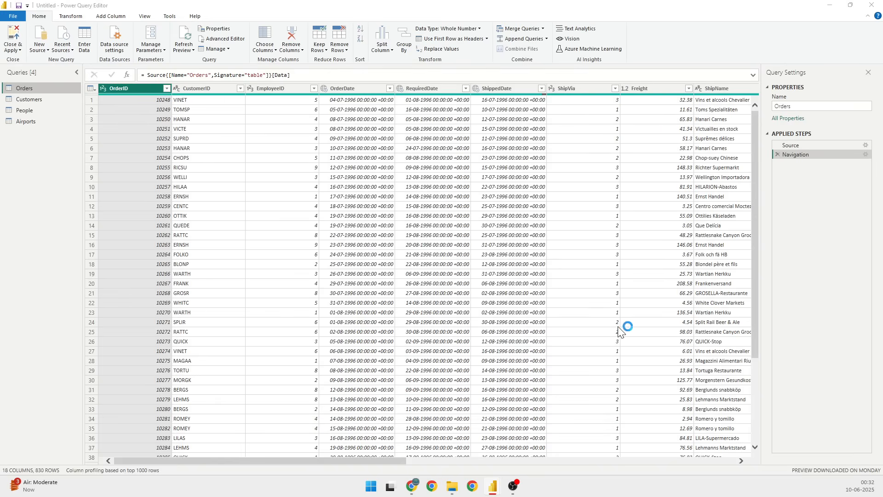
Step: Preview the Categories query, then Close & Apply to load the new tables
left_click(28, 143)
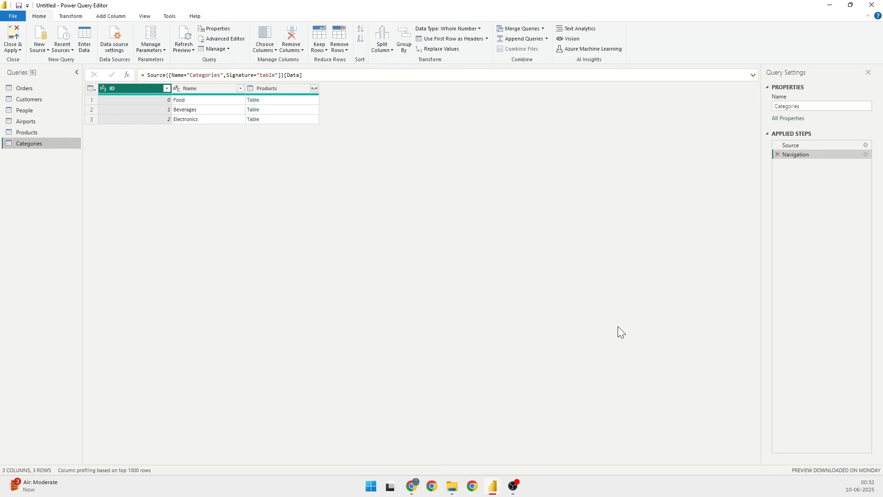
mouse_move(361, 166)
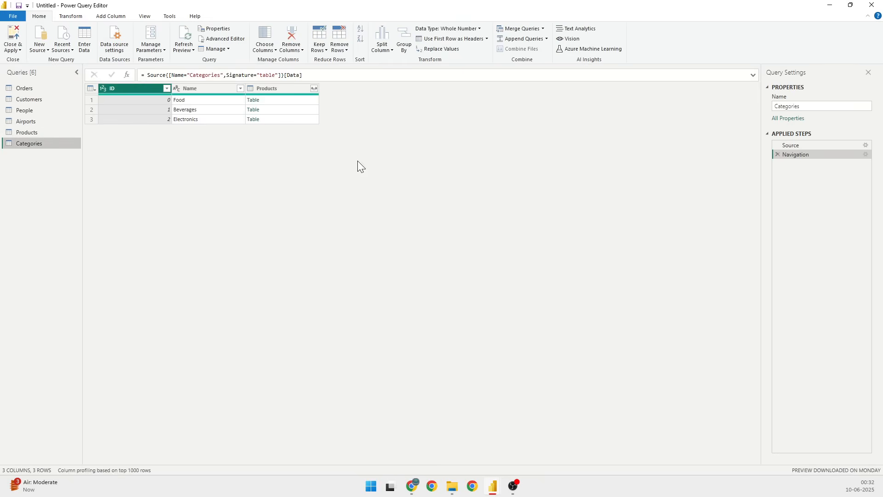
mouse_move(371, 213)
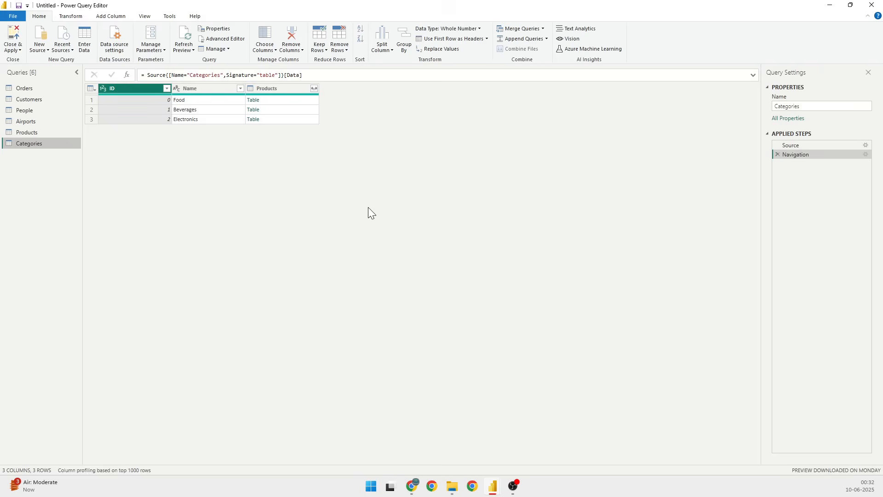
left_click(12, 40)
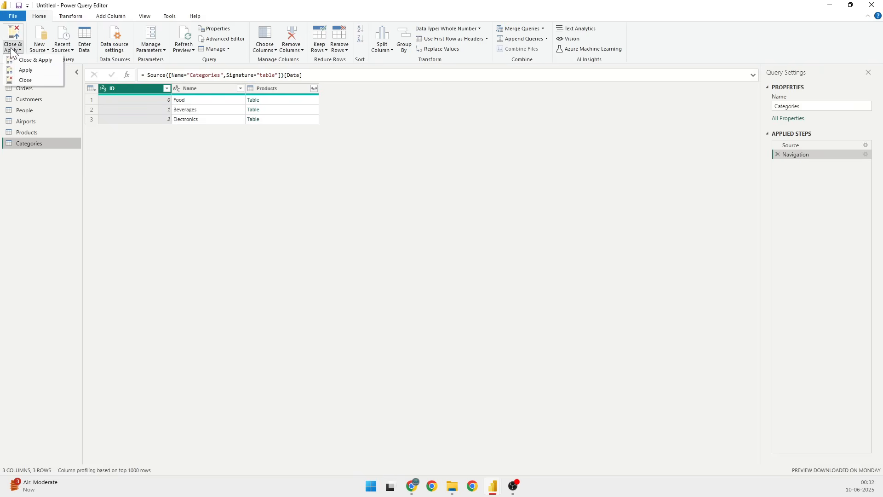
left_click(35, 60)
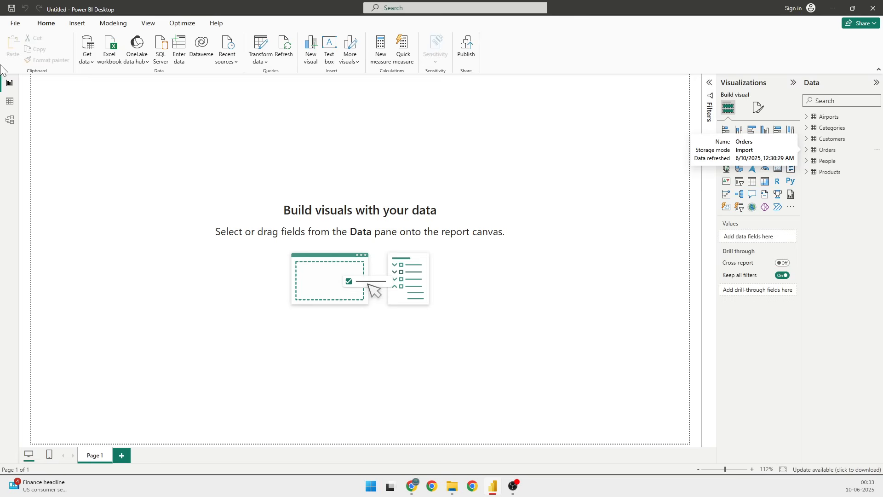
mouse_move(113, 23)
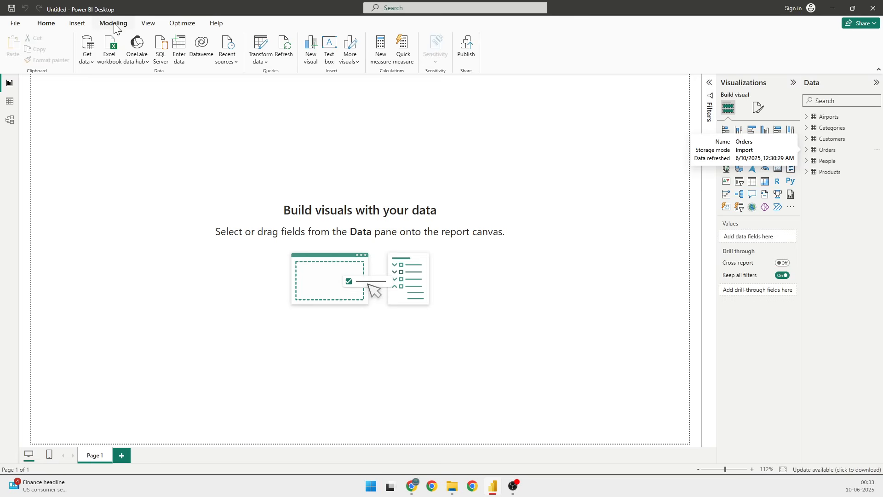
left_click(19, 50)
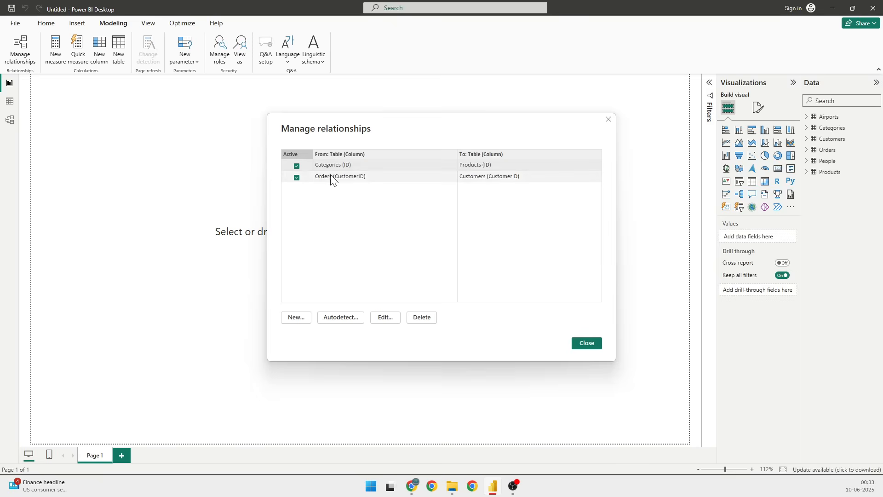
mouse_move(492, 179)
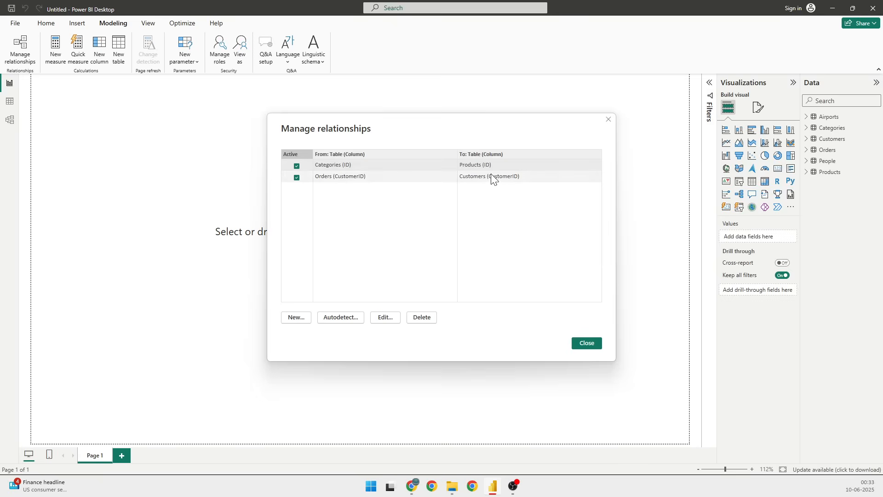
left_click(585, 342)
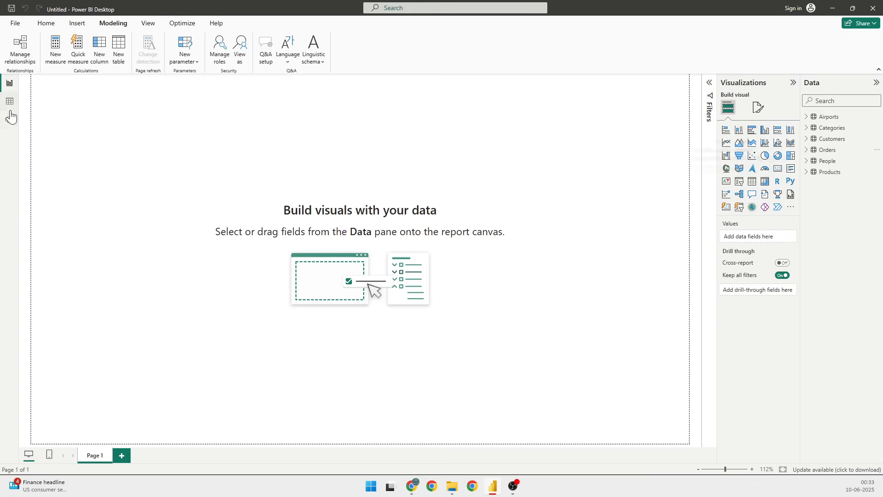
mouse_move(10, 123)
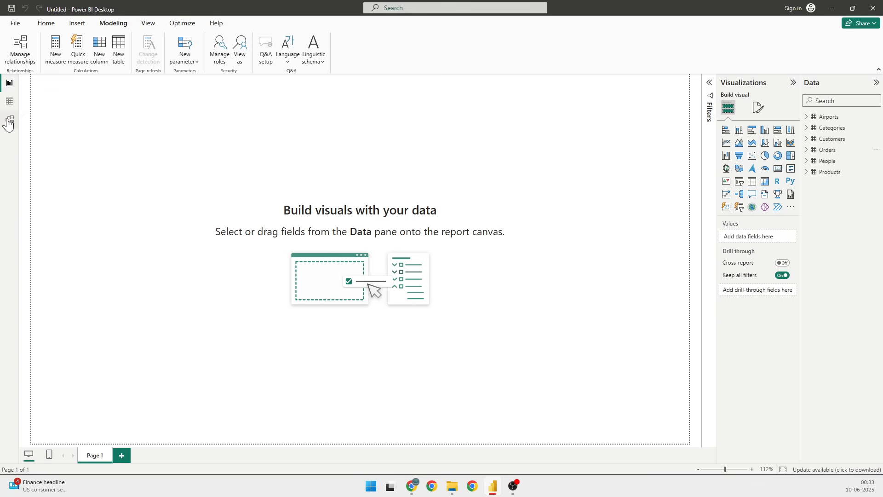
Step: Switch to Model view and drag the Customers table card below Orders
left_click(9, 120)
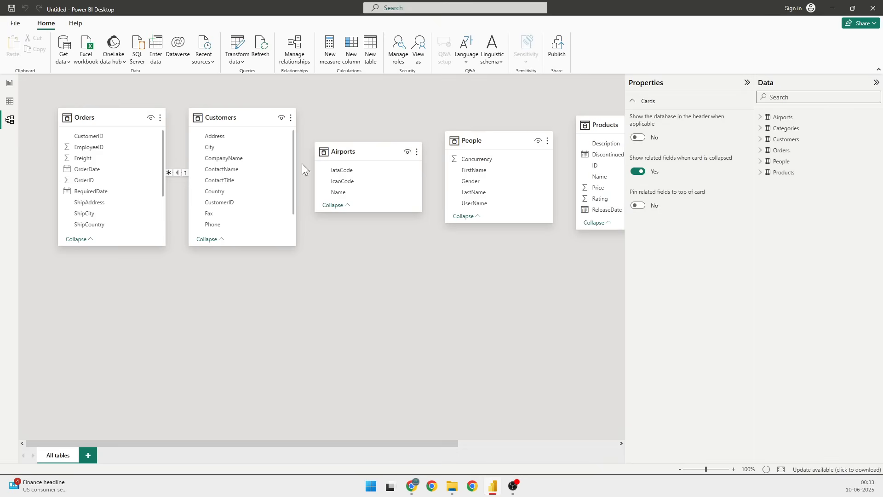
left_click_drag(218, 117, 151, 294)
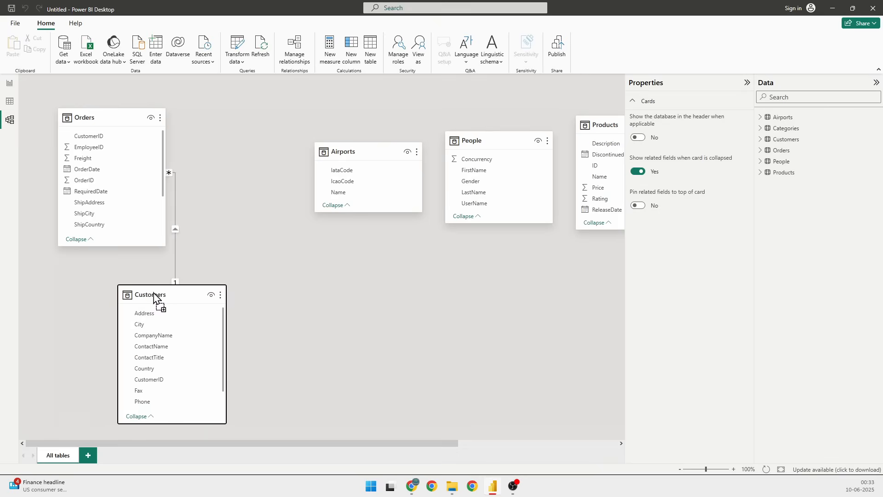
left_click_drag(149, 293, 89, 298)
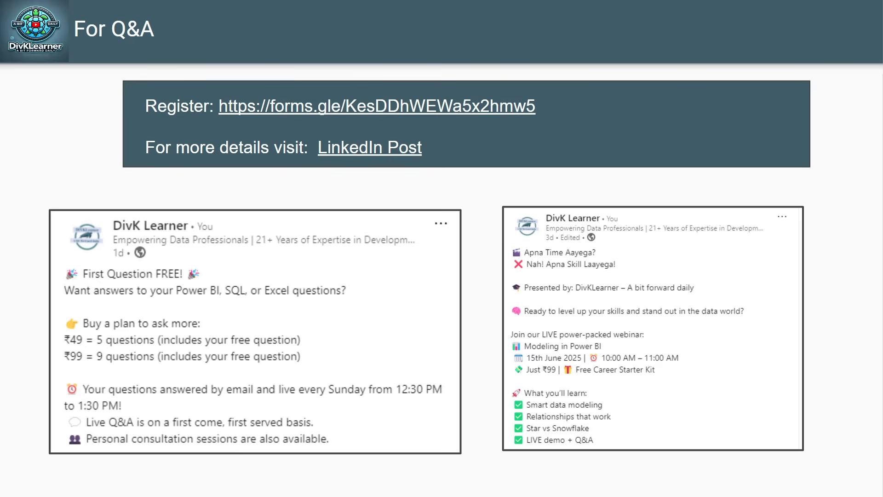
mouse_move(549, 324)
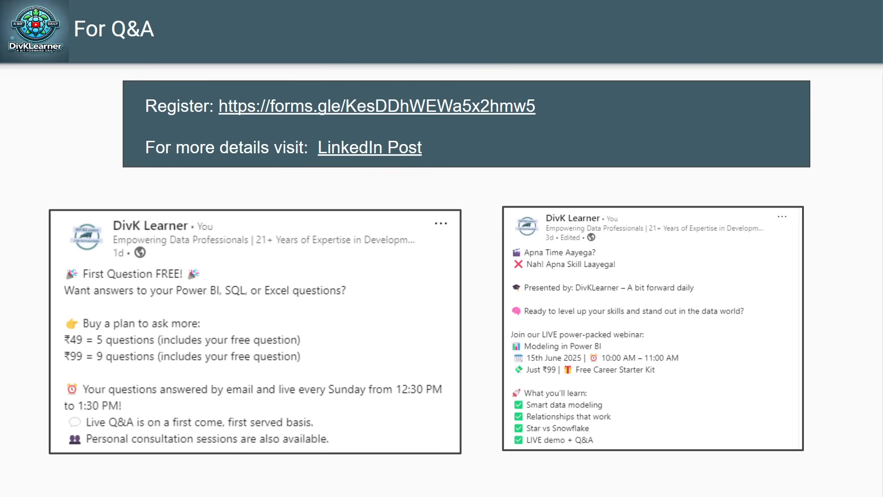
mouse_move(494, 351)
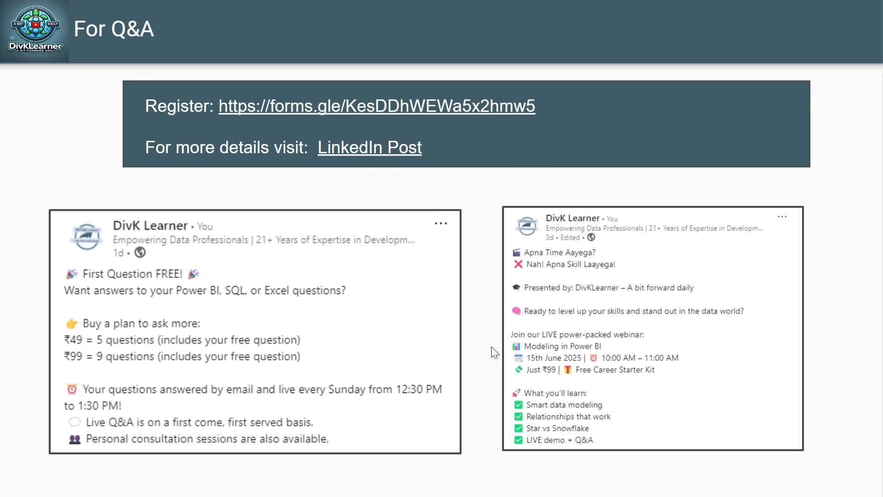